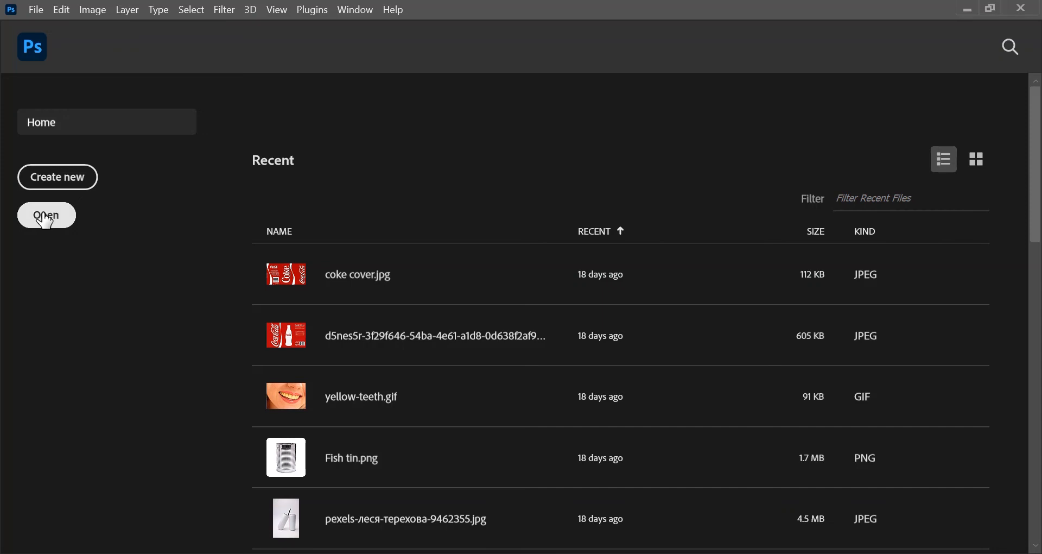
Open pexels-artem-podrez-6786616.jpg, the white t-shirt photo, from Photo materials.
click(46, 215)
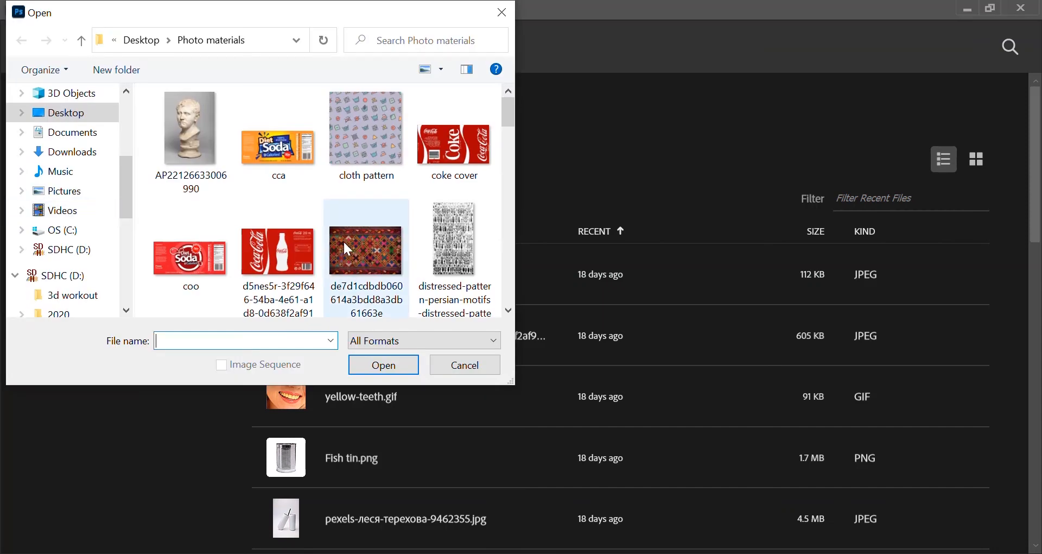
scroll(down, 3)
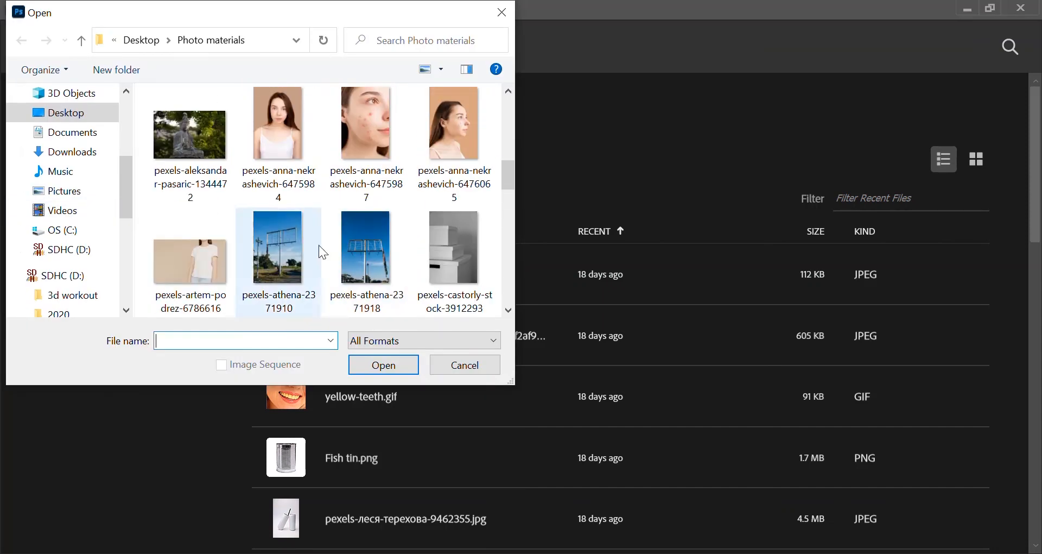
click(192, 260)
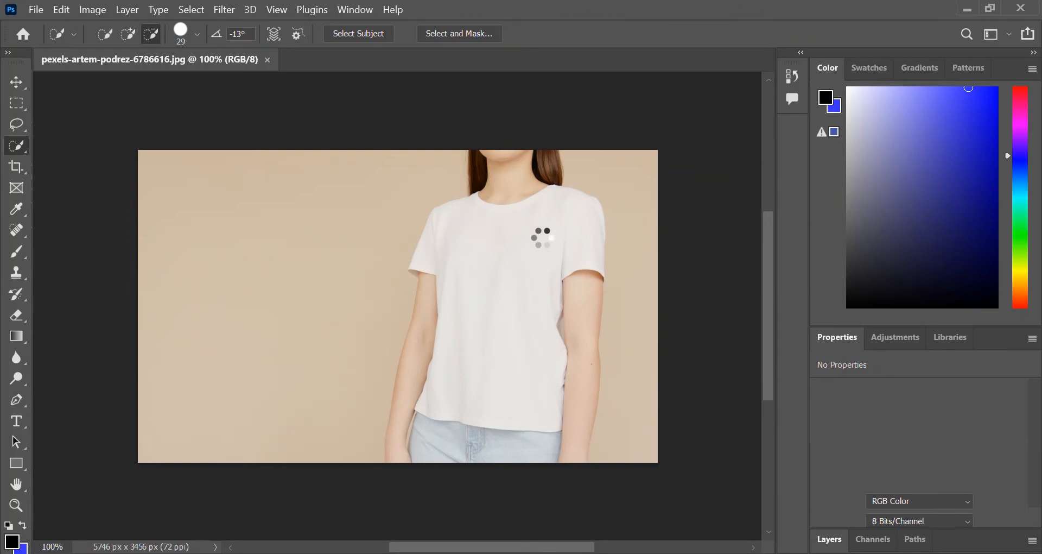
mouse_move(451, 416)
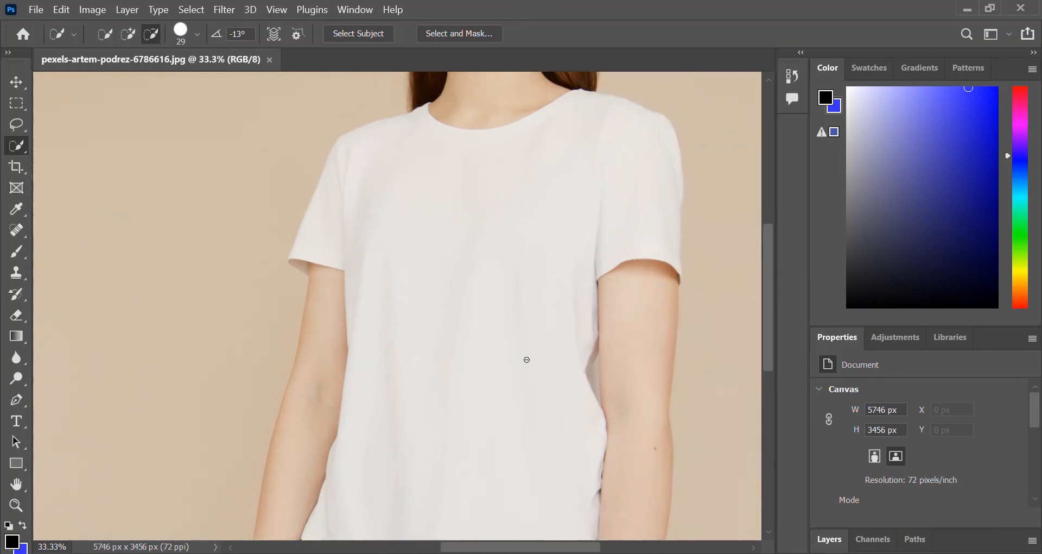
Zoom and scroll the canvas so the white t-shirt fills the view.
scroll(down, 3)
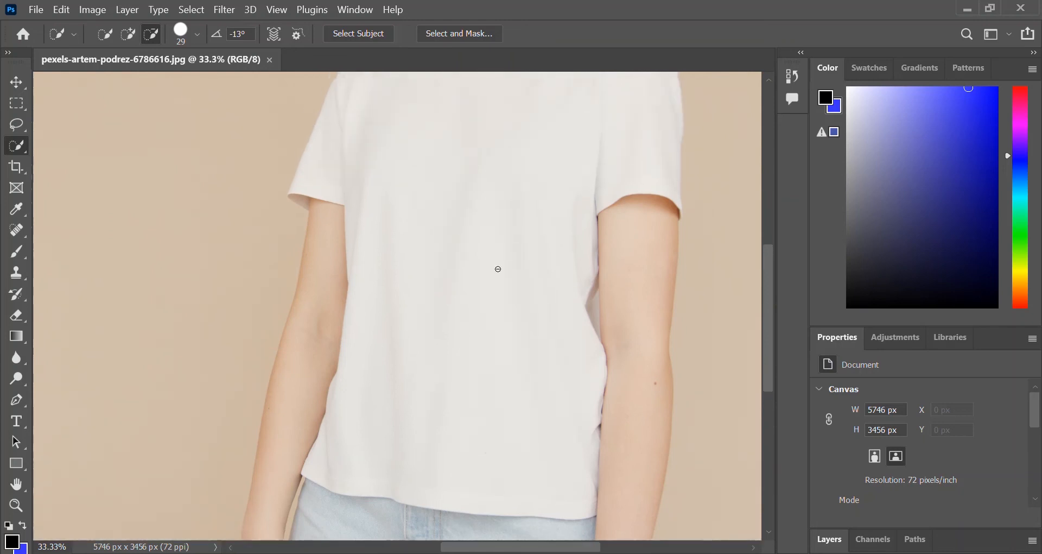
scroll(up, 3)
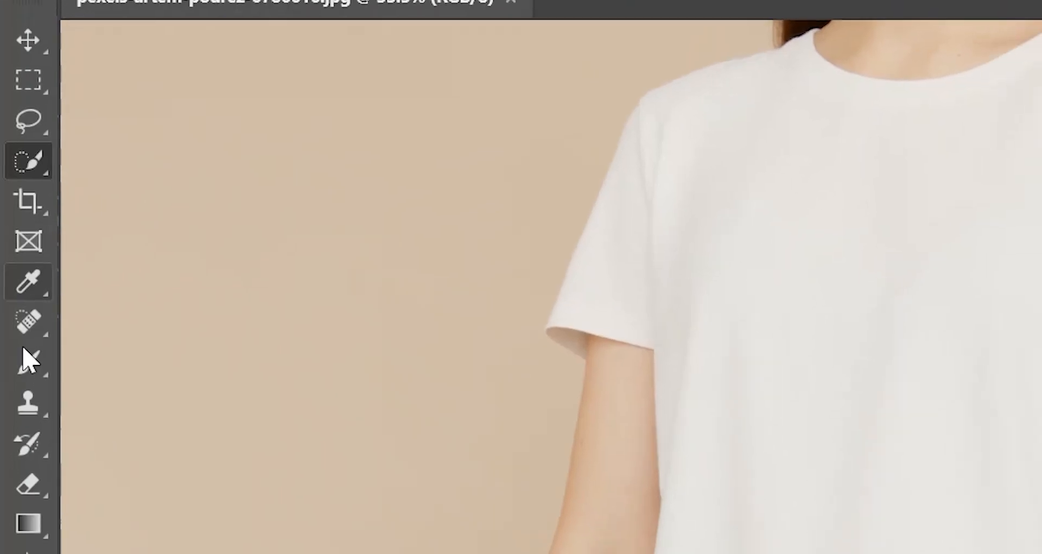
Select the whole white t-shirt with the Magic Wand tool.
right_click(28, 154)
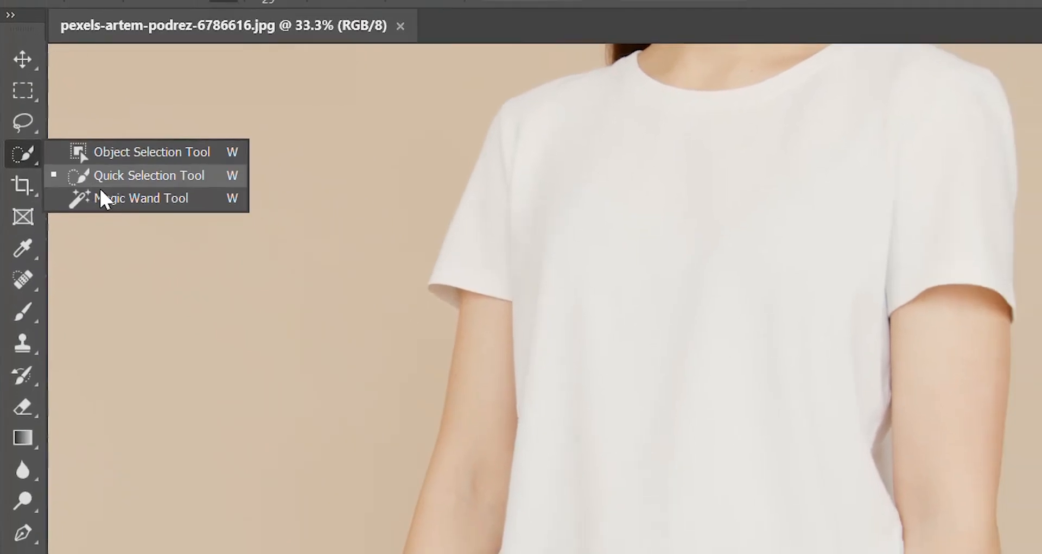
click(141, 197)
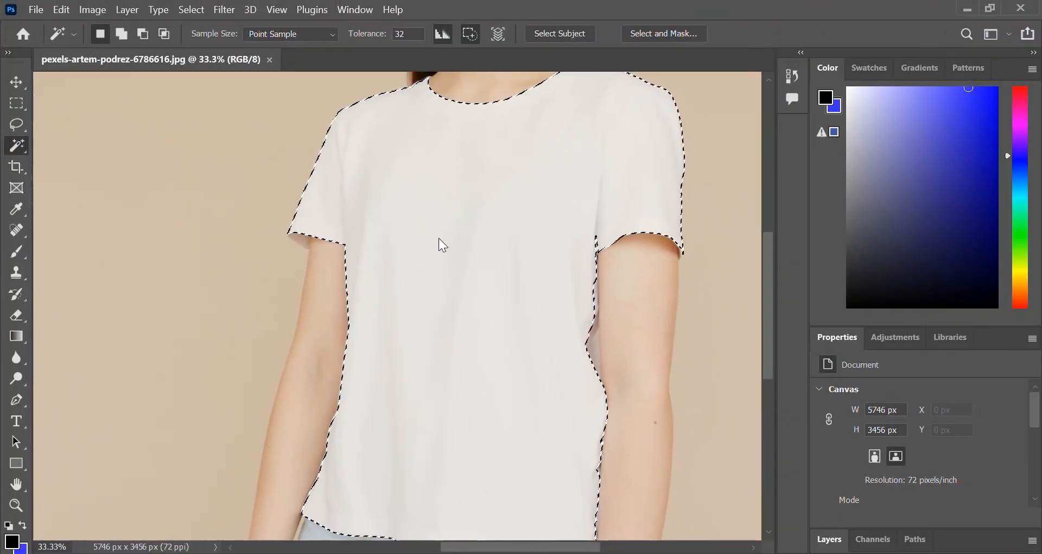
scroll(down, 3)
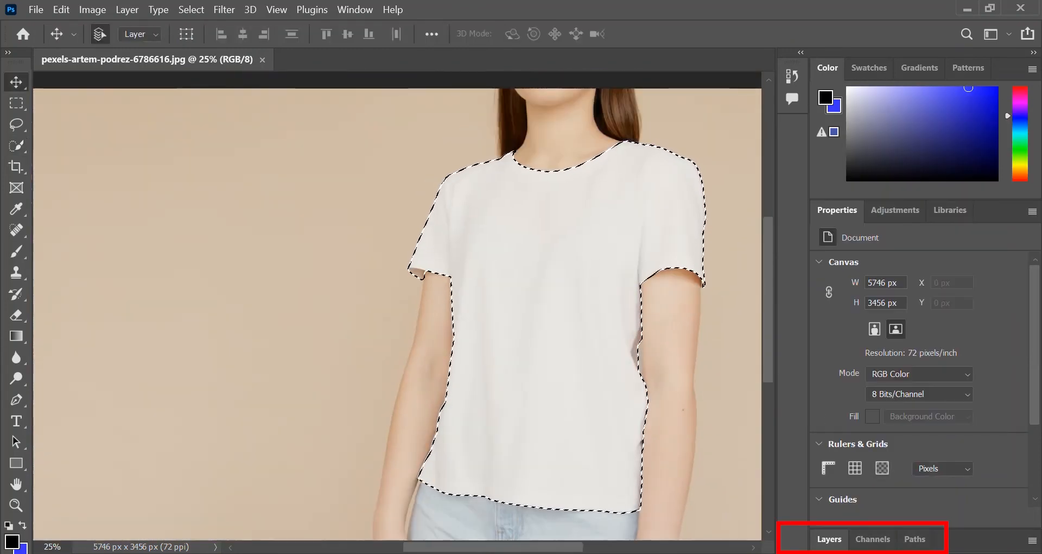
Unlock the Background layer and add a Gradient Map adjustment masked to the t-shirt.
click(829, 538)
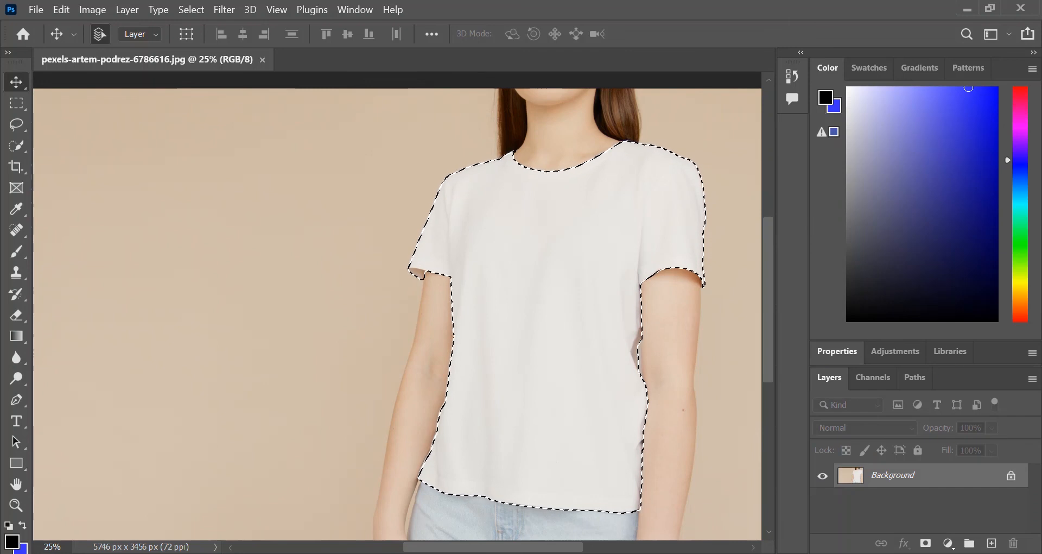
click(1010, 474)
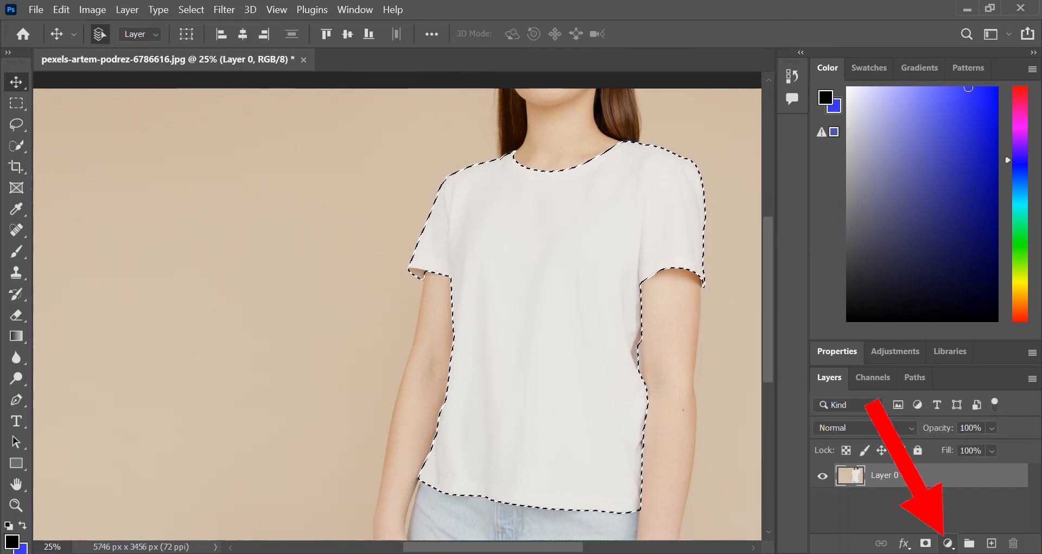
click(947, 543)
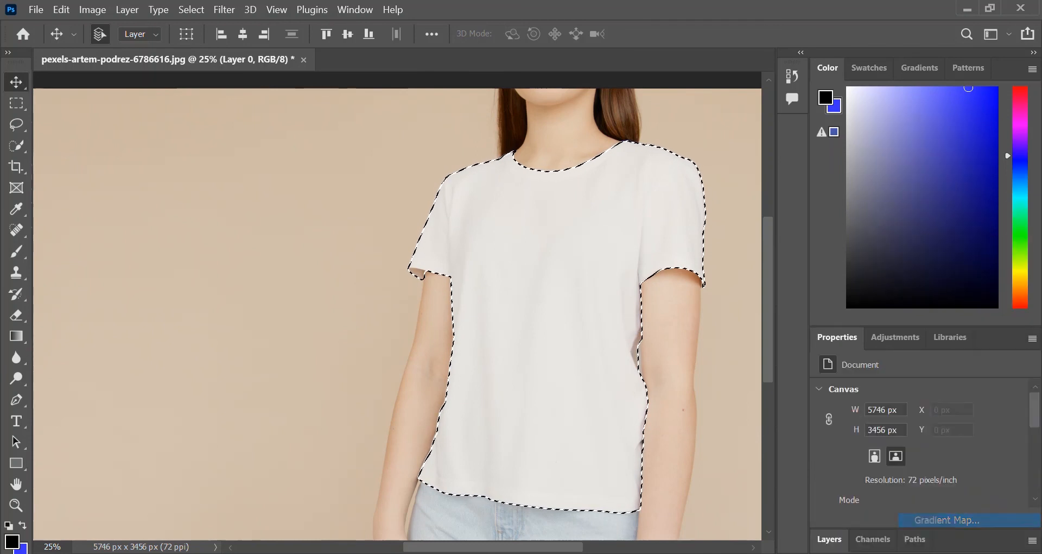
click(945, 520)
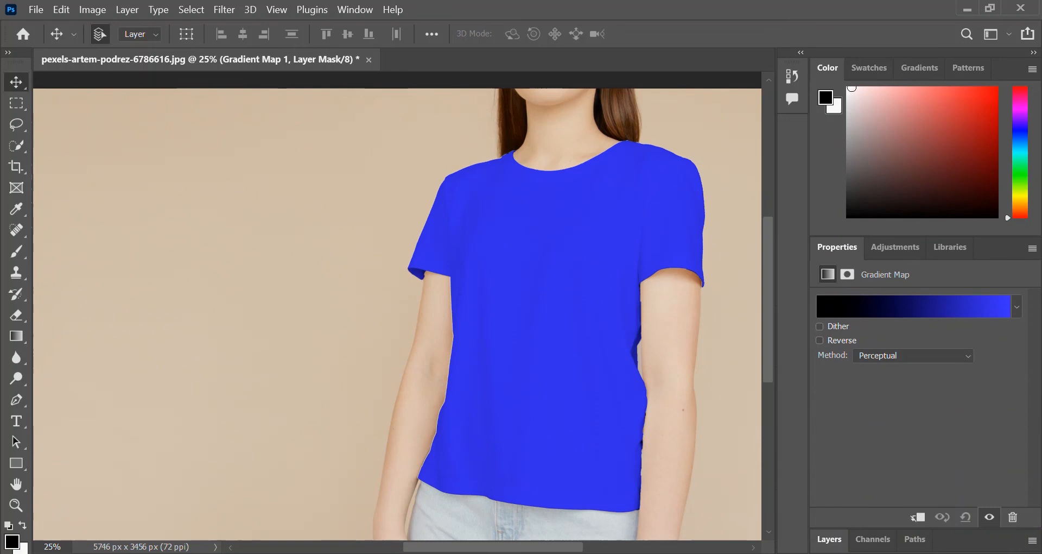
Set the gradient's light end stop to a very pale blue in the Gradient Editor.
click(914, 306)
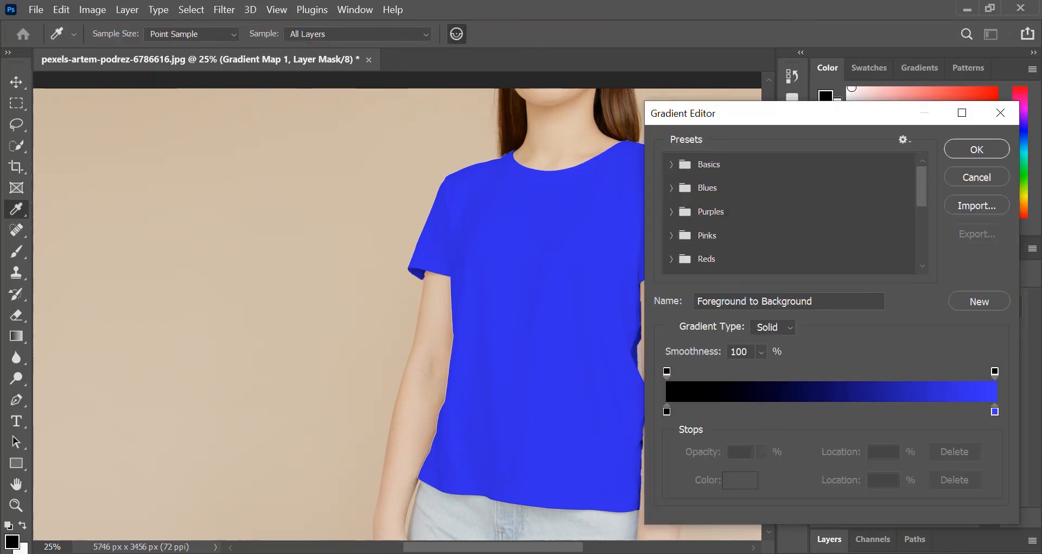
click(996, 410)
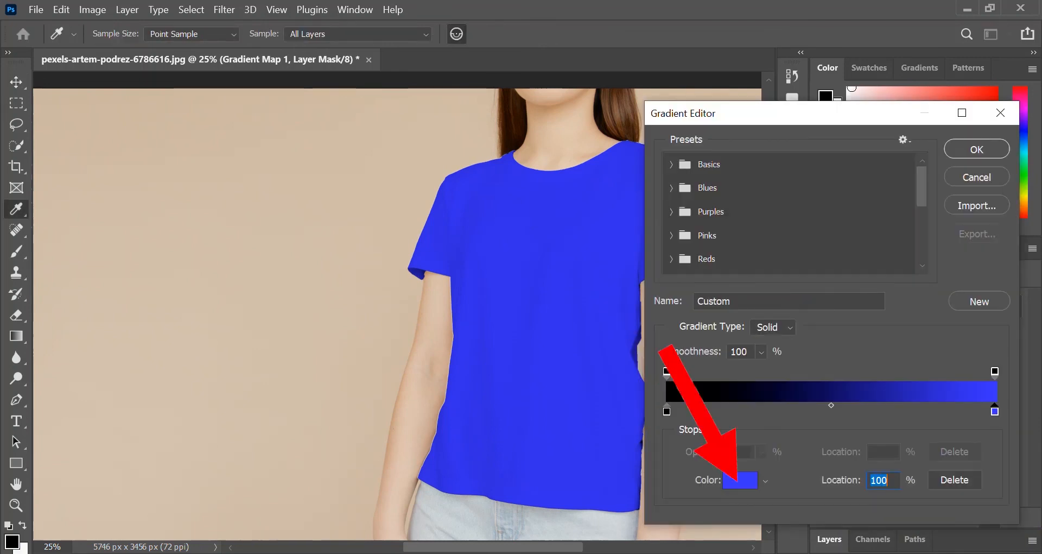
click(740, 480)
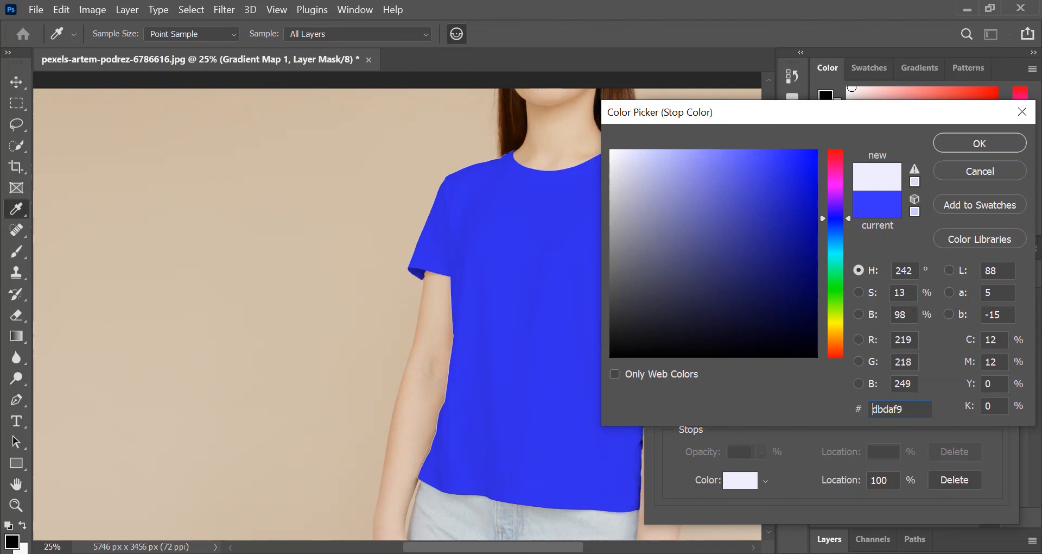
click(978, 142)
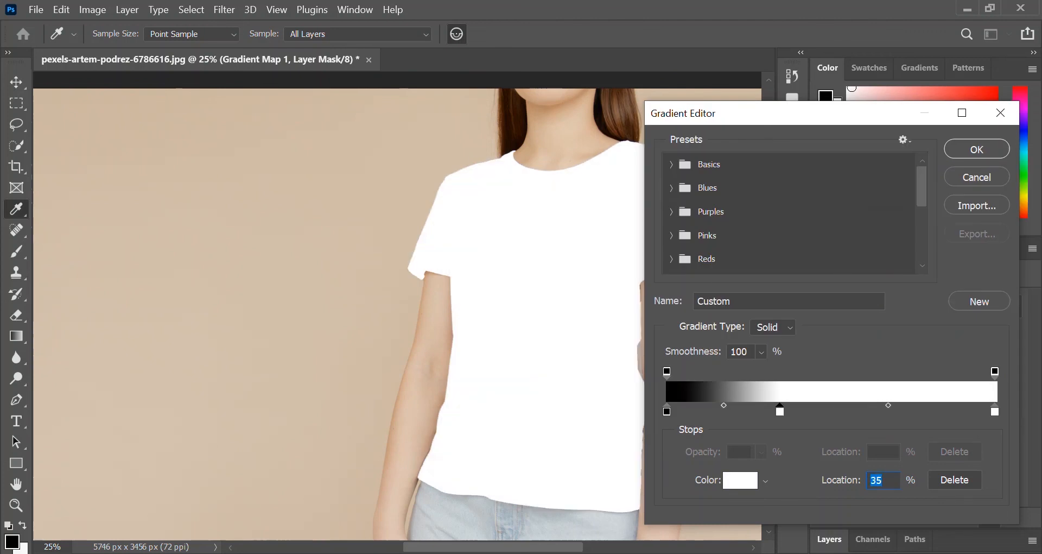
Make the 35% stop dark blue, move the second stop to 67% and give it a brighter blue.
click(739, 479)
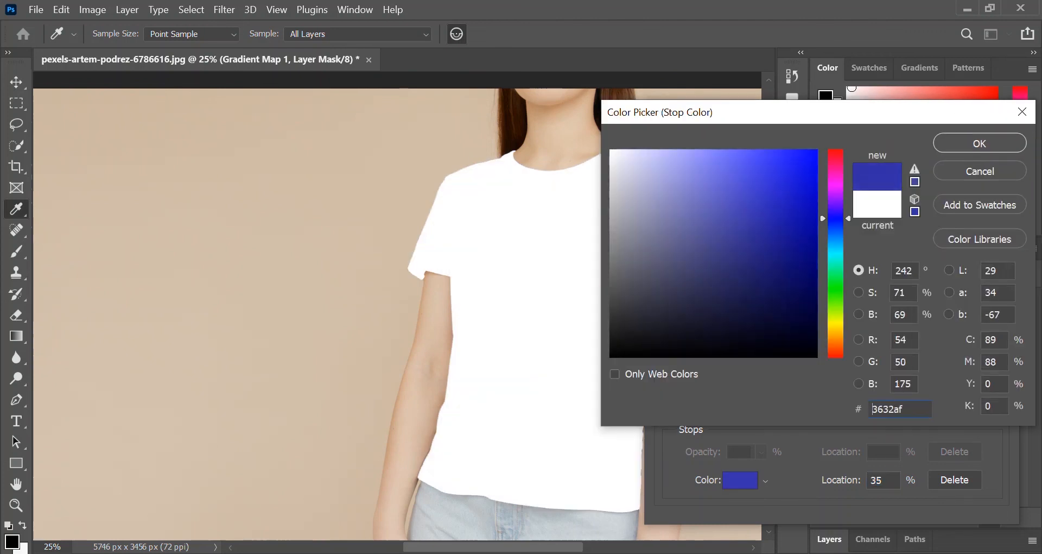
click(767, 232)
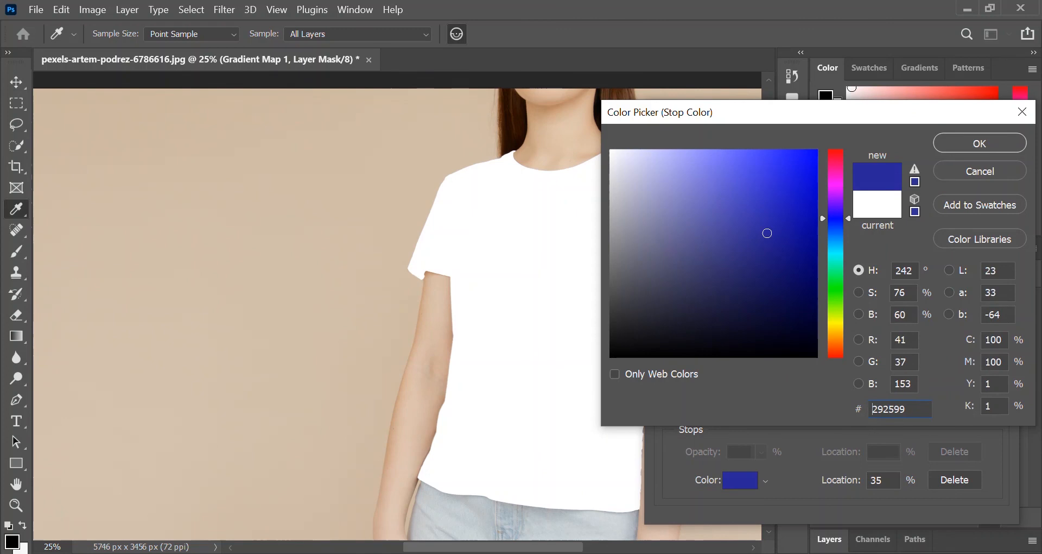
click(979, 143)
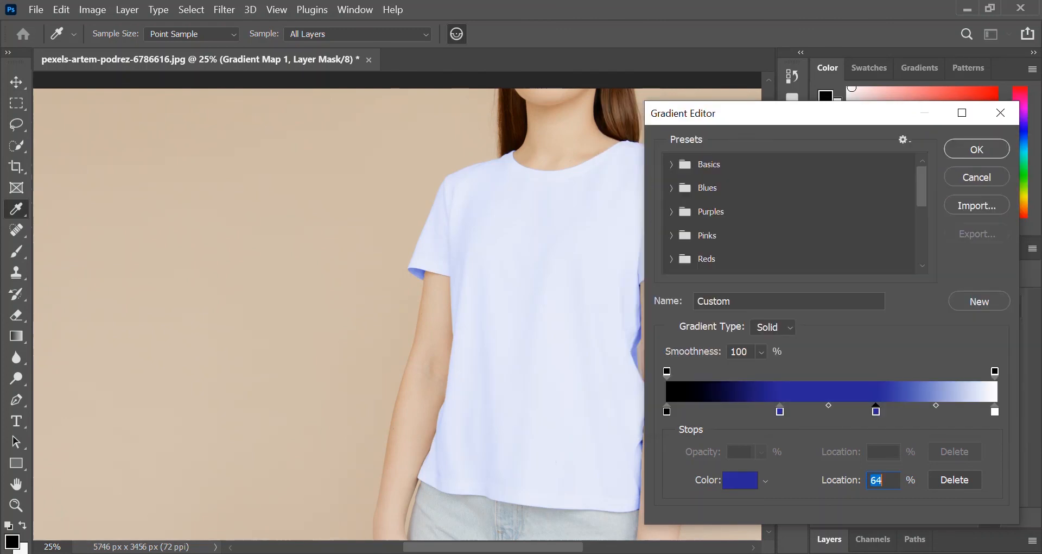
drag(875, 406, 885, 406)
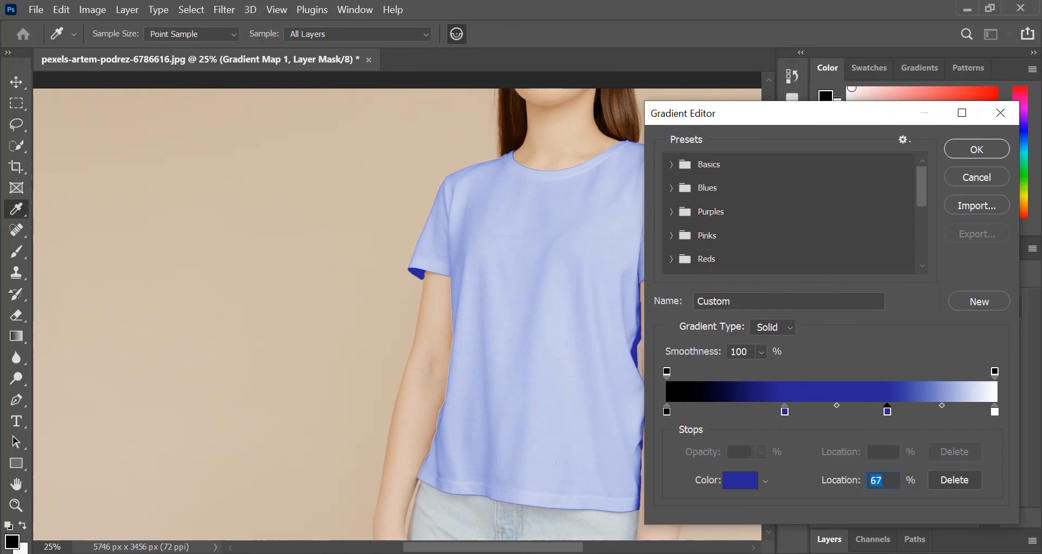
click(740, 480)
text(5e5ae7)
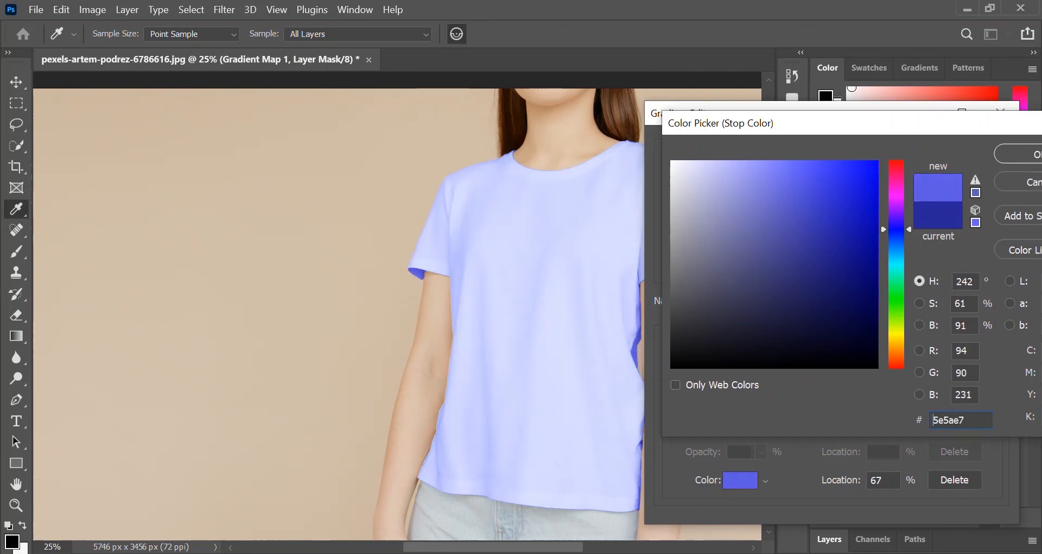
click(784, 187)
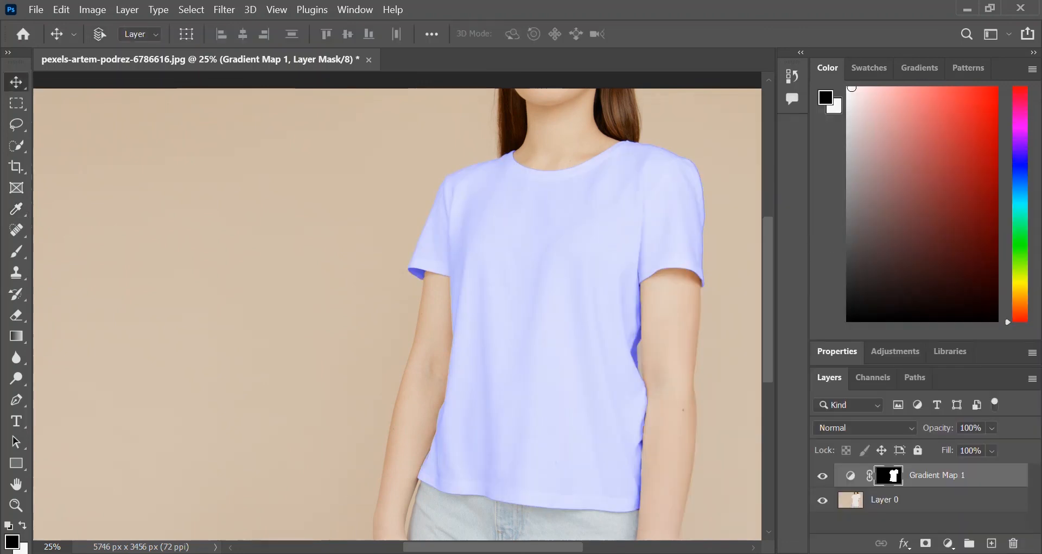
Hide the Gradient Map 1 layer to compare the blue shirt with the original white.
click(822, 474)
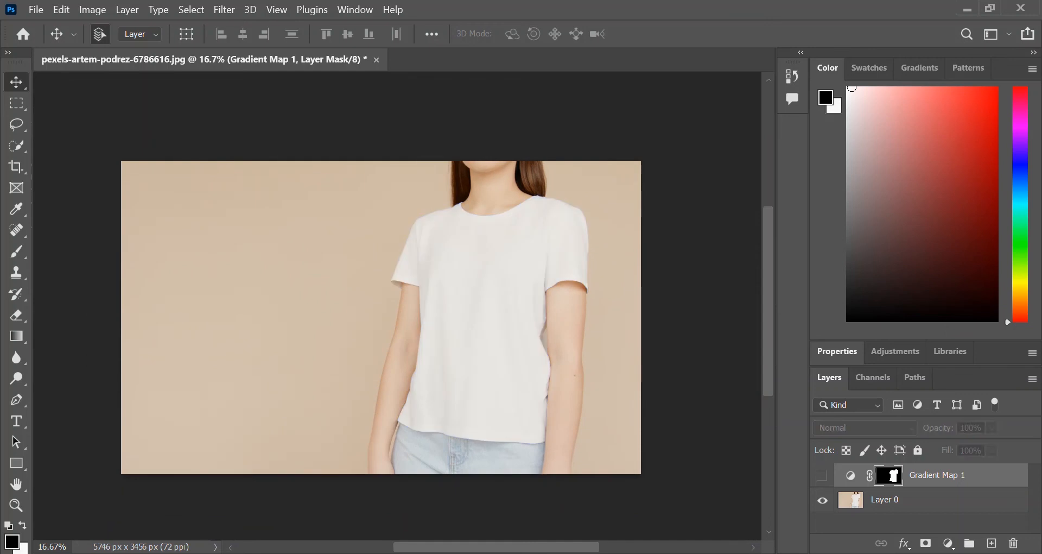